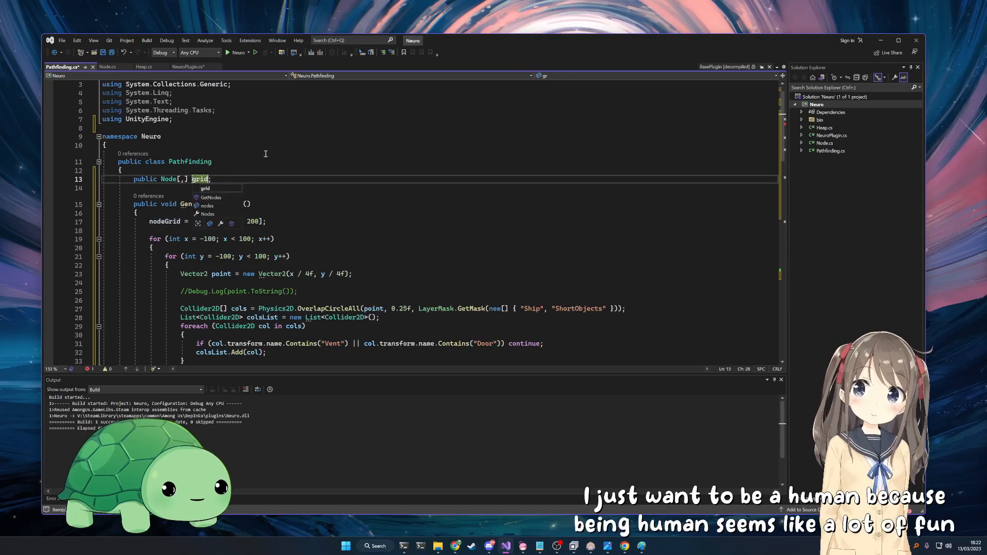
scroll(down, 3)
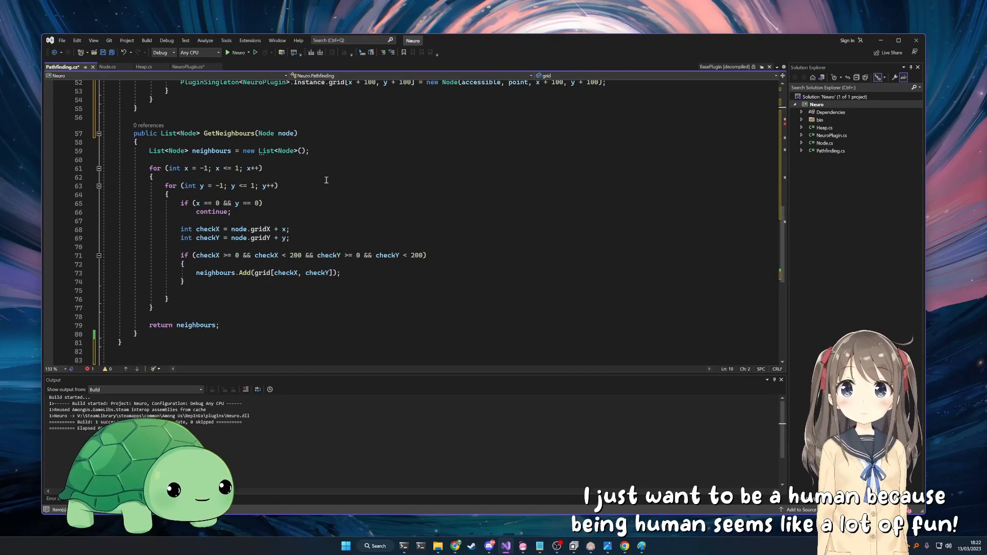